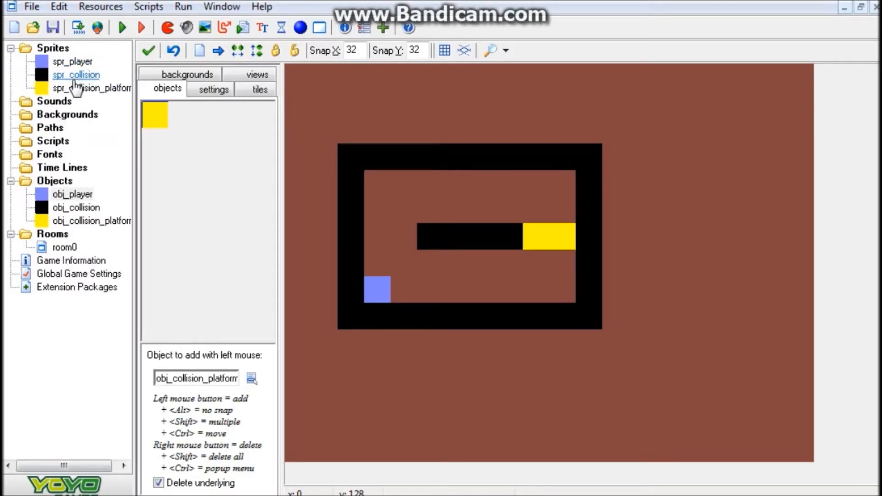
Step: Read obj_collision_platform's step code that toggles solidity by player position, then view spr_player's properties
{"action": "left_click", "coordinate": [93, 88]}
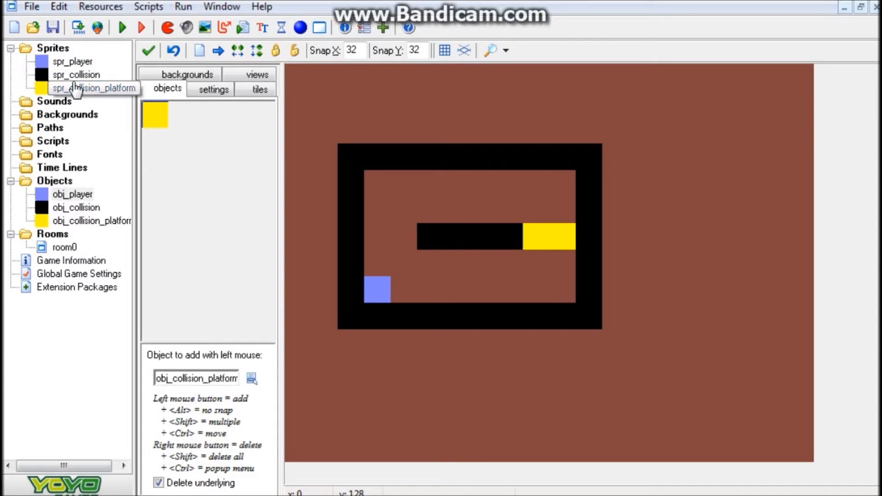
{"action": "left_click", "coordinate": [93, 88]}
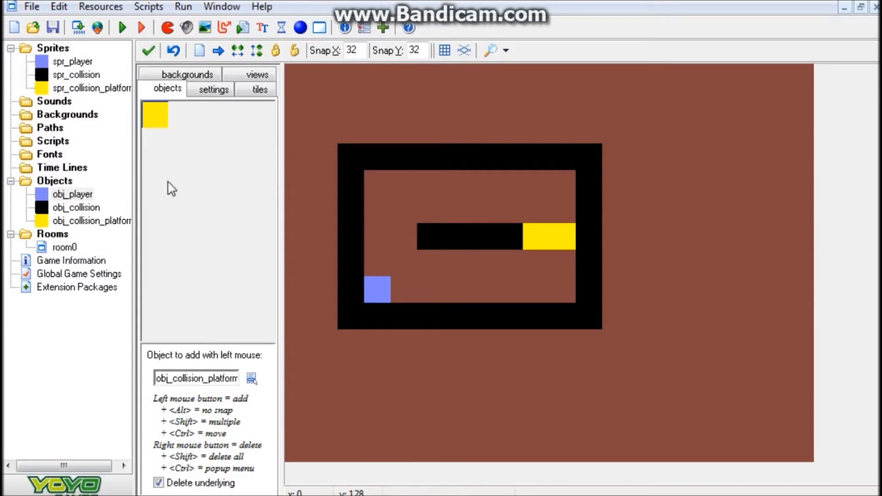
{"action": "left_click", "coordinate": [76, 207]}
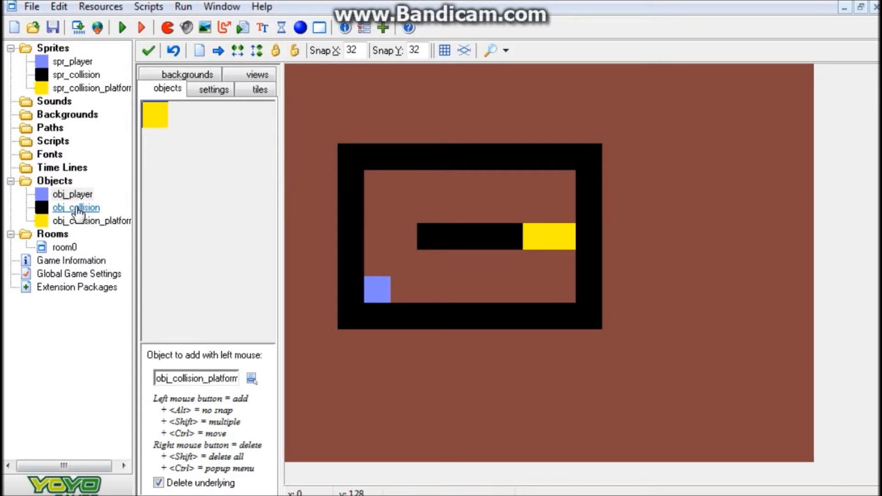
{"action": "double_click", "coordinate": [75, 208]}
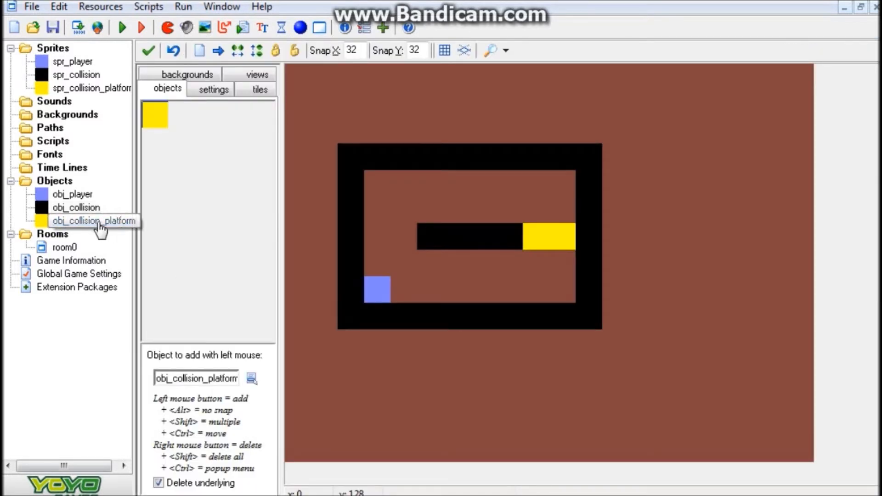
{"action": "double_click", "coordinate": [94, 220]}
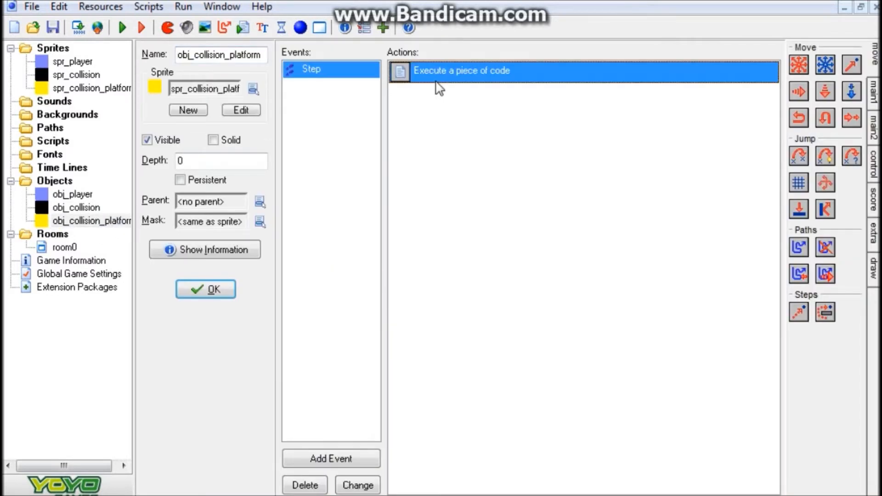
{"action": "mouse_move", "coordinate": [461, 70]}
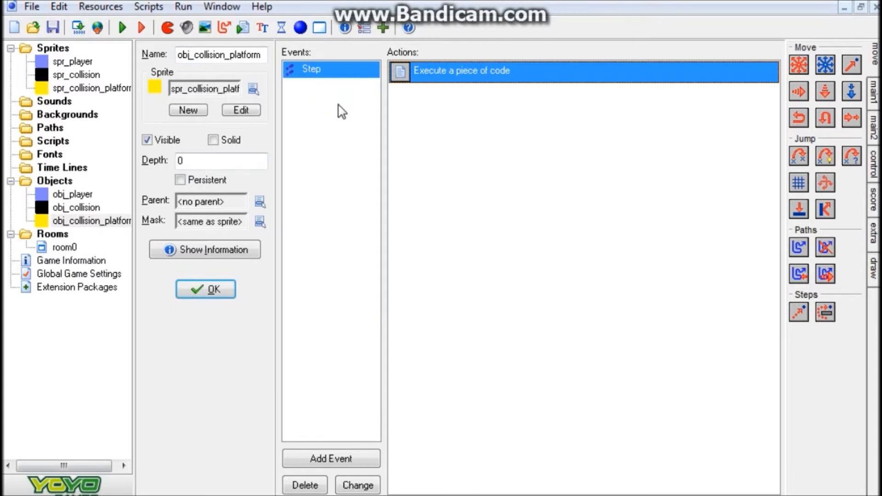
{"action": "mouse_move", "coordinate": [573, 235]}
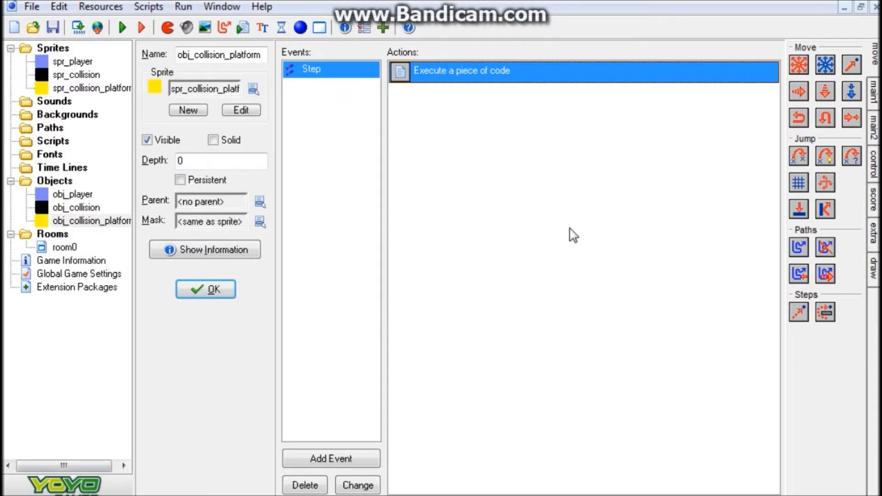
{"action": "mouse_move", "coordinate": [555, 235]}
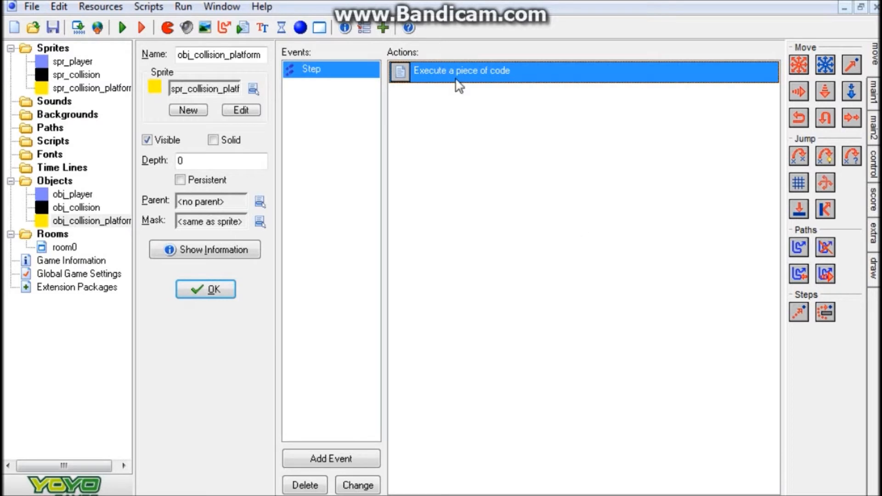
{"action": "double_click", "coordinate": [461, 71]}
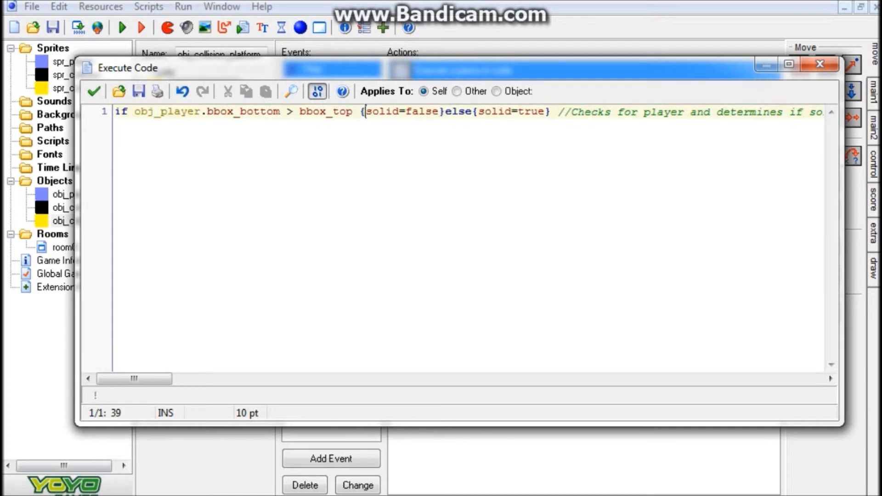
{"action": "left_click_drag", "start_coordinate": [371, 111], "coordinate": [442, 112]}
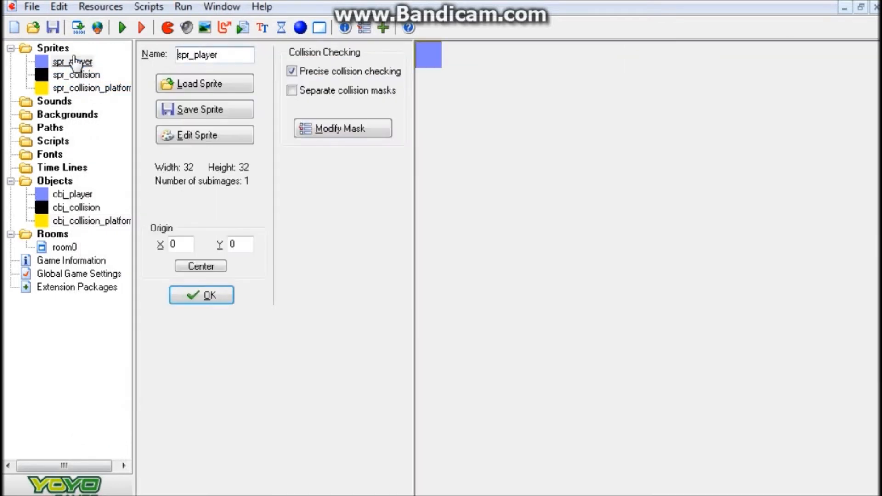
Step: Give spr_player's collision mask a manual bounding box, then close the mask window without saving
{"action": "left_click", "coordinate": [341, 128]}
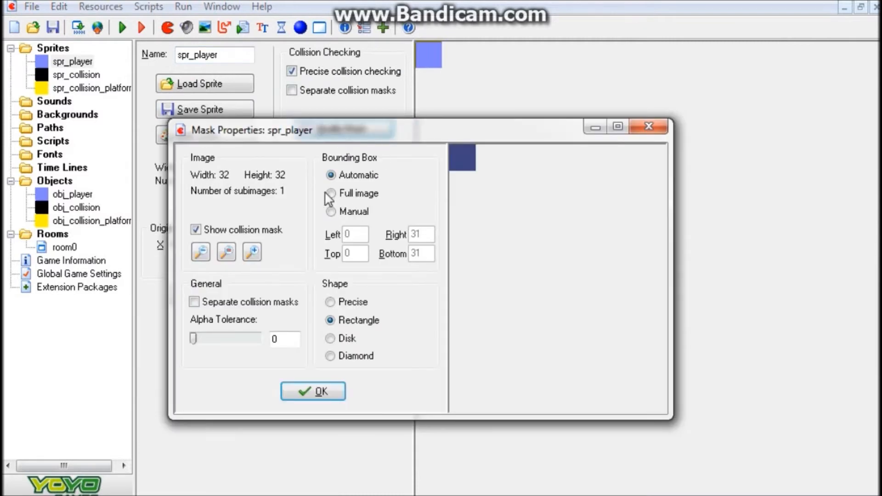
{"action": "left_click", "coordinate": [331, 211]}
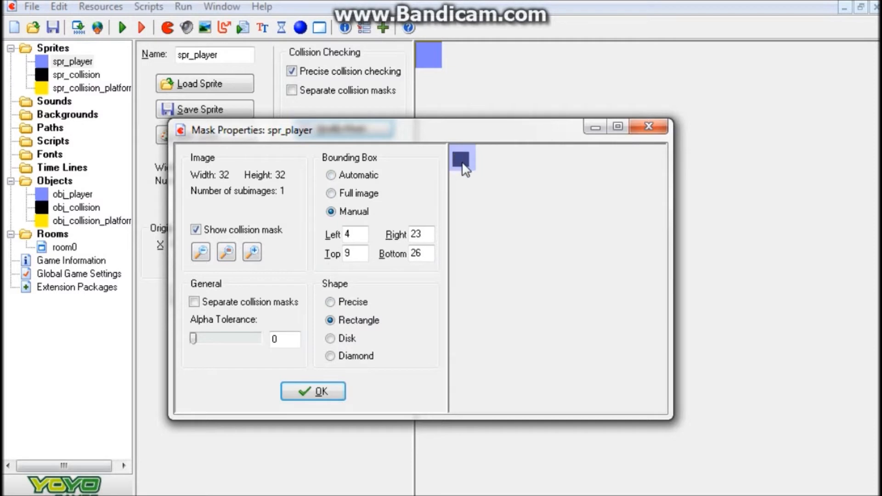
{"action": "mouse_move", "coordinate": [454, 176]}
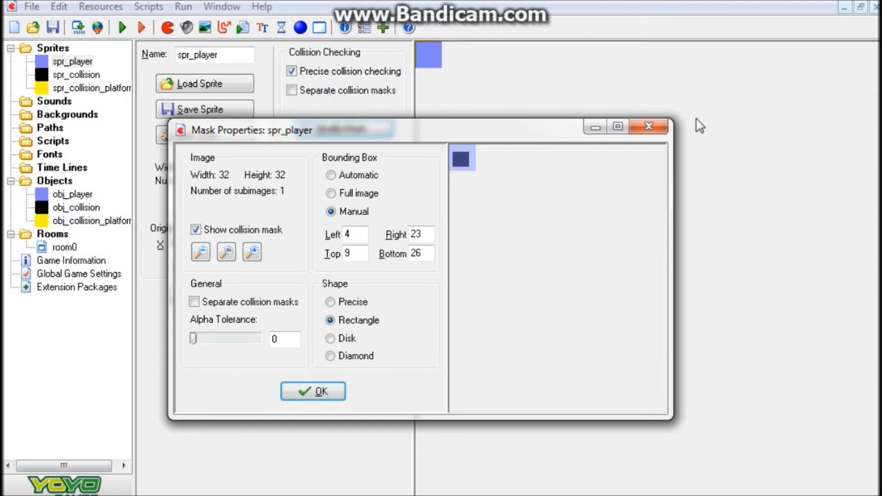
{"action": "left_click", "coordinate": [648, 126]}
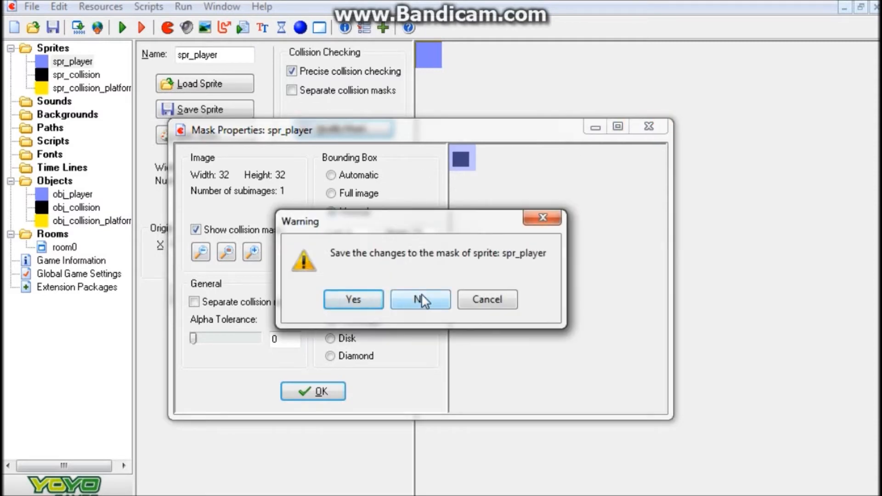
{"action": "left_click", "coordinate": [419, 298]}
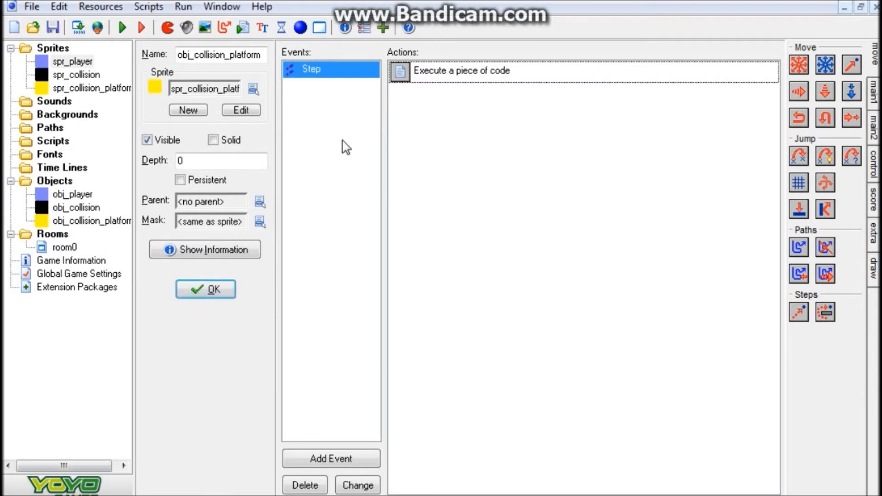
Step: Open obj_player to list its step event and wall and platform collision events
{"action": "double_click", "coordinate": [474, 70]}
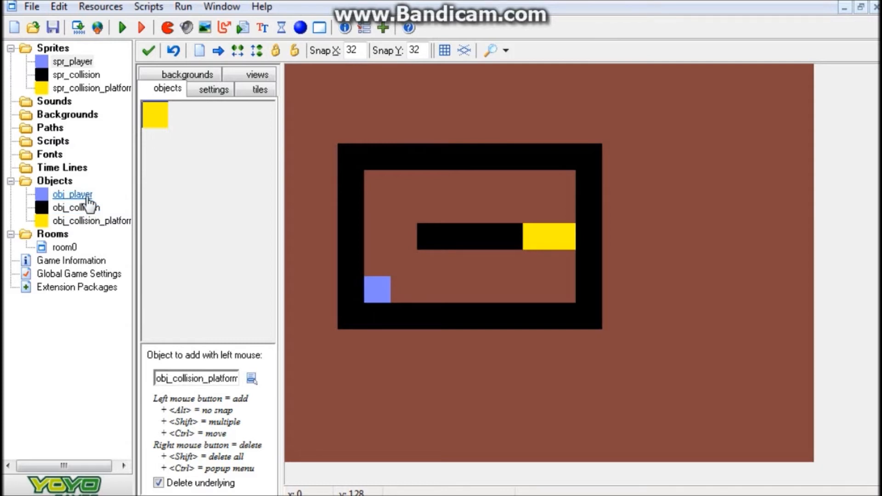
{"action": "double_click", "coordinate": [72, 194]}
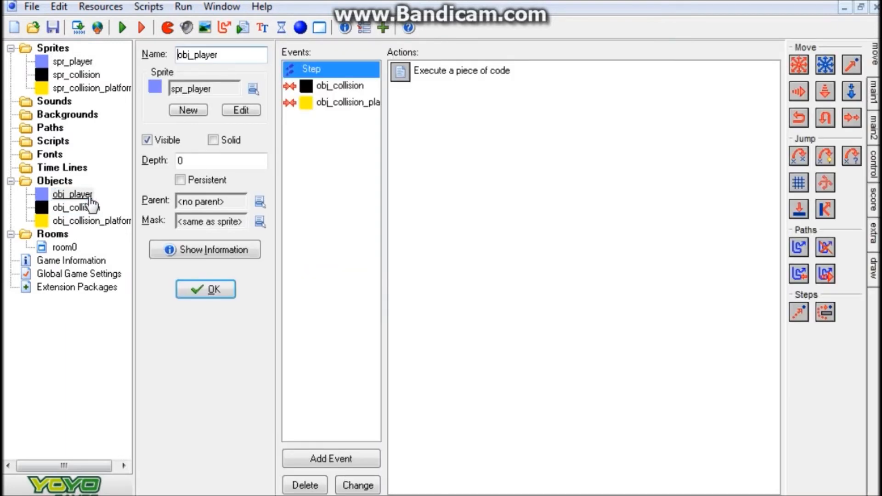
{"action": "double_click", "coordinate": [461, 70]}
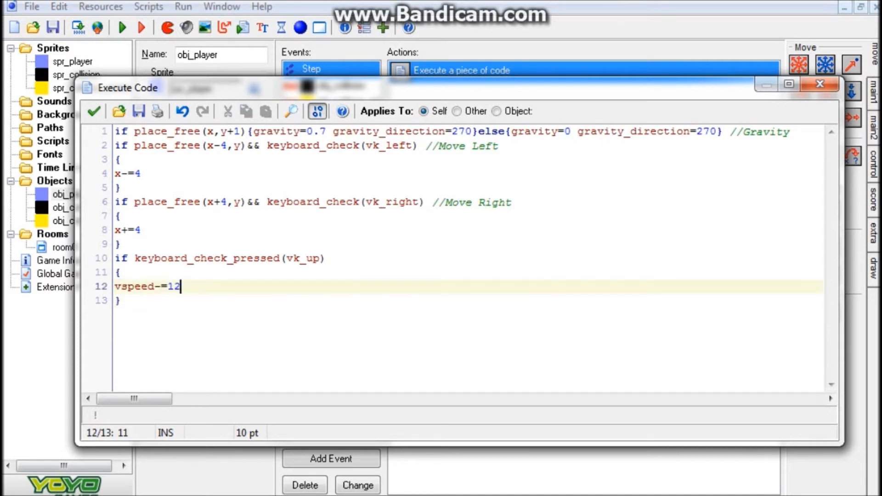
{"action": "mouse_move", "coordinate": [95, 110]}
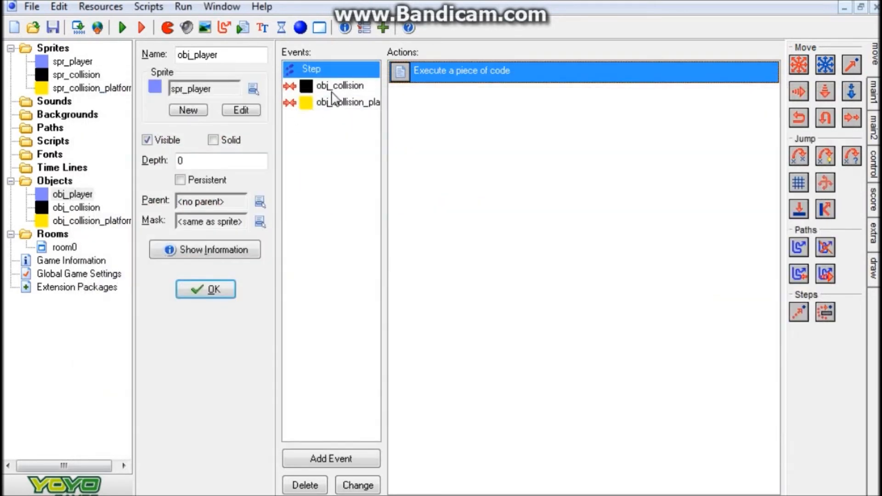
Step: Read obj_player's platform collision code that stops vertical speed, then close the code and object
{"action": "left_click", "coordinate": [338, 85]}
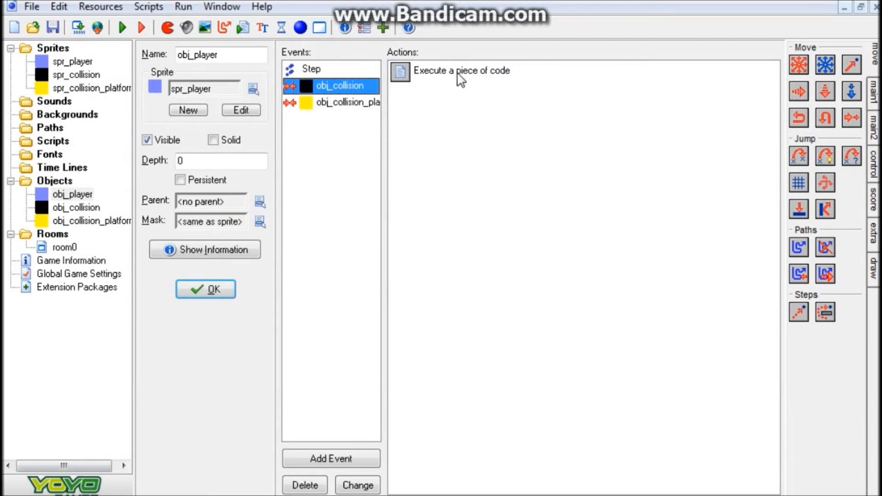
{"action": "double_click", "coordinate": [461, 70]}
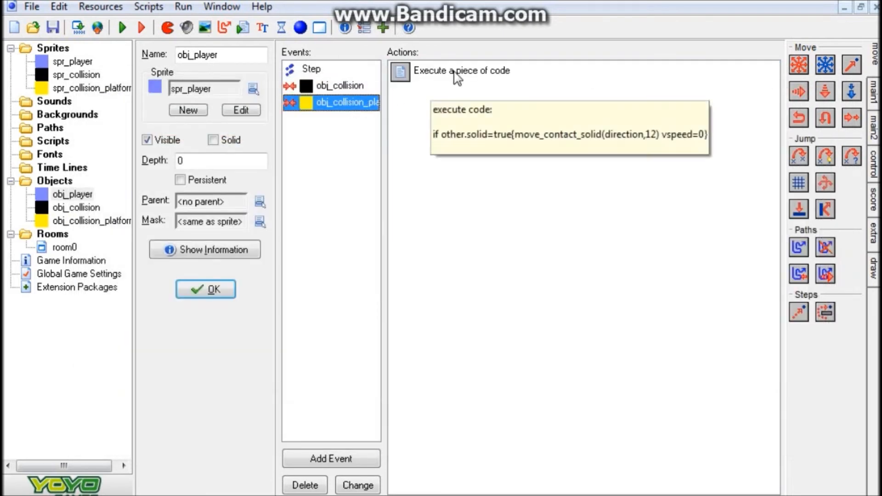
{"action": "double_click", "coordinate": [461, 71]}
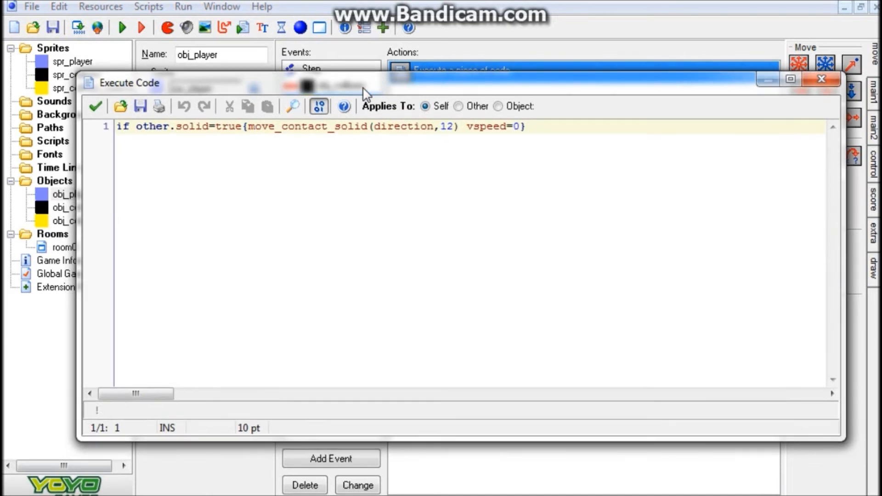
{"action": "mouse_move", "coordinate": [365, 95]}
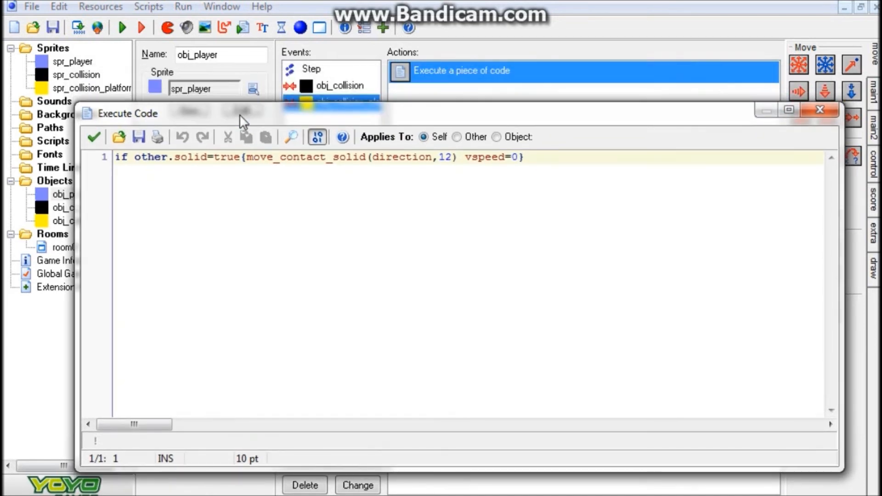
{"action": "mouse_move", "coordinate": [259, 122]}
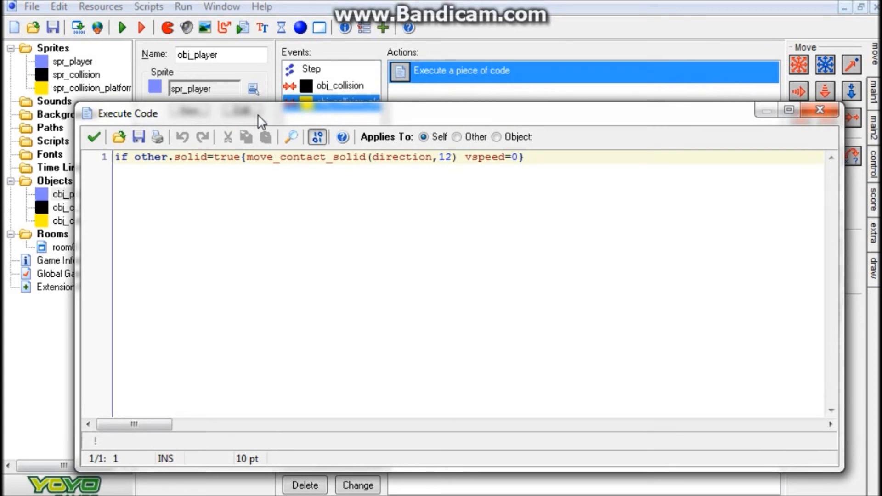
{"action": "mouse_move", "coordinate": [260, 122]}
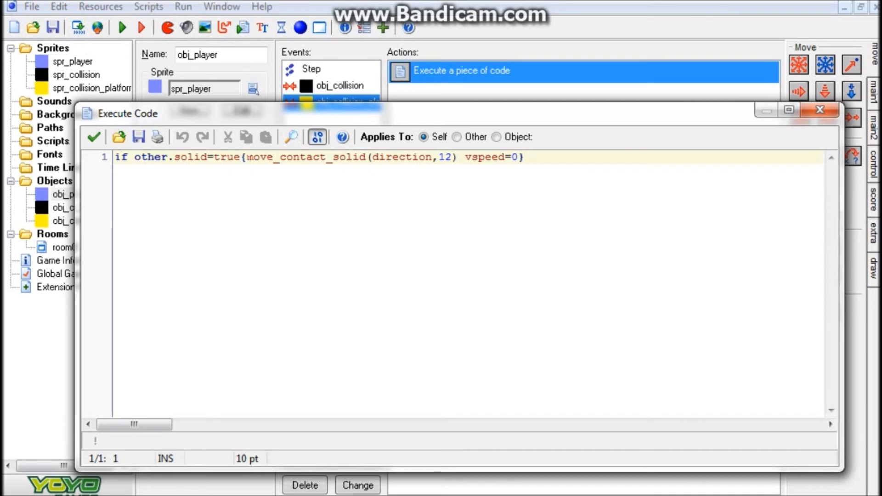
{"action": "left_click_drag", "start_coordinate": [244, 157], "coordinate": [510, 157]}
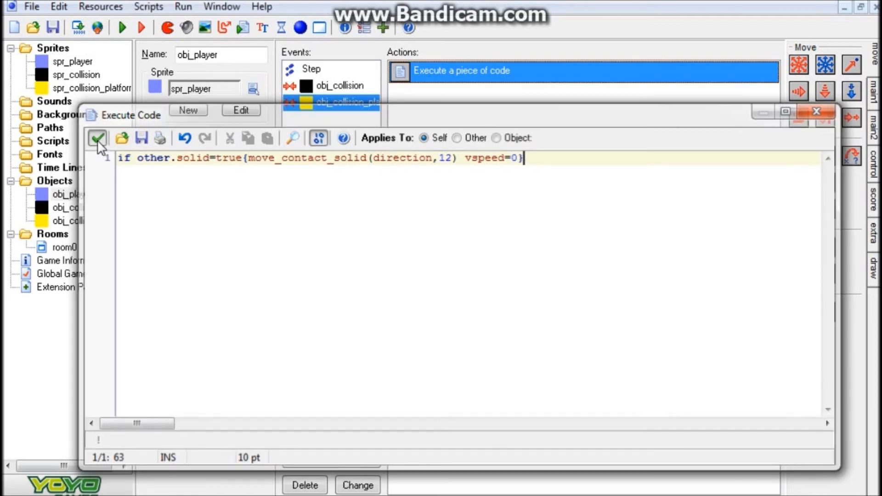
{"action": "left_click", "coordinate": [98, 138]}
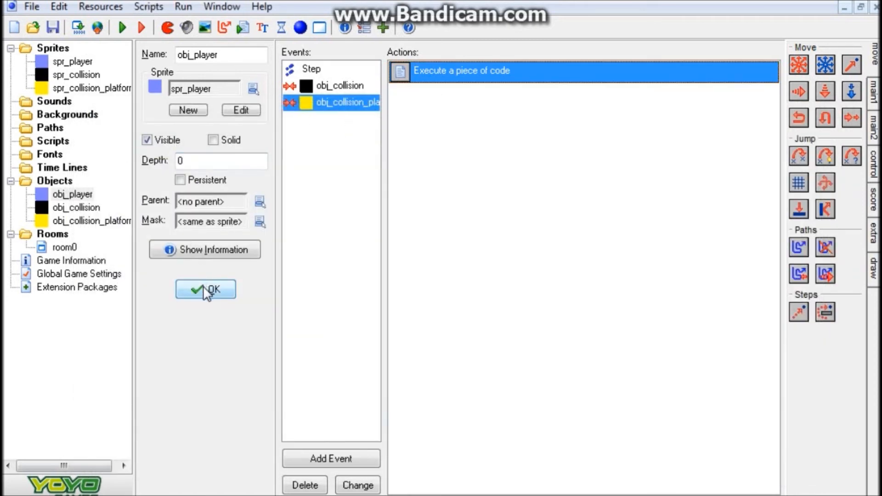
{"action": "left_click", "coordinate": [205, 289]}
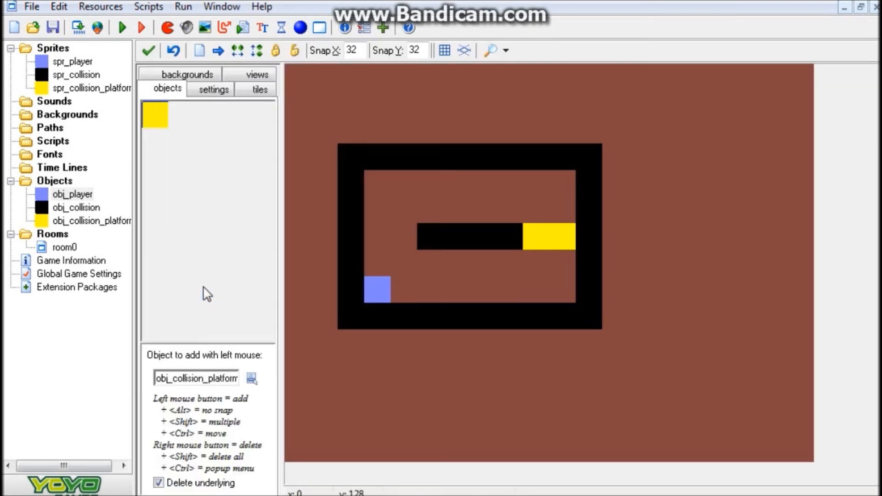